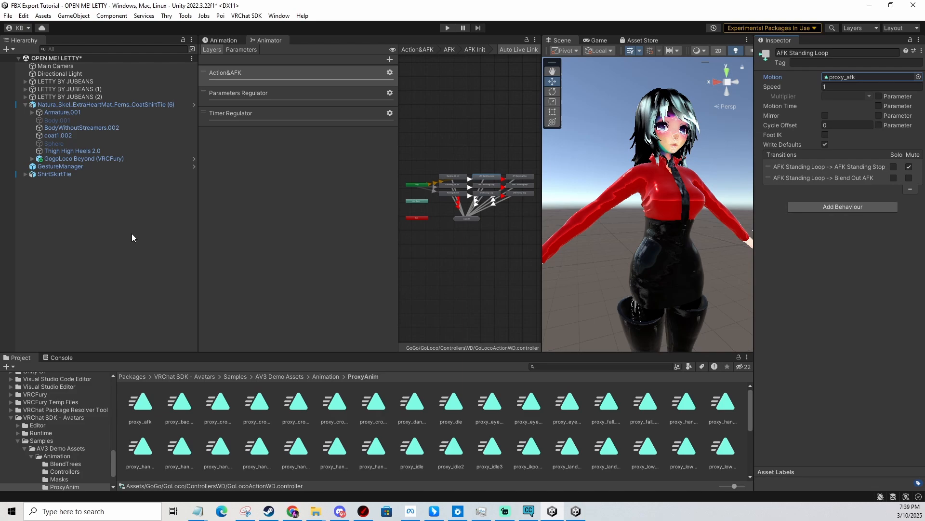
Select the GogoLoco Beyond prefab, check its controller list, and load GoLocoActionWD from ControllersWD.
click(83, 158)
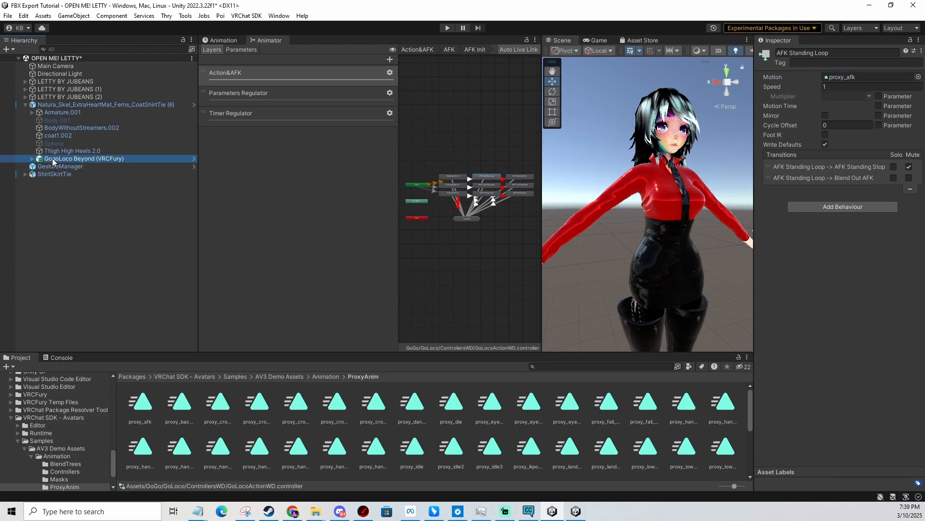
click(84, 158)
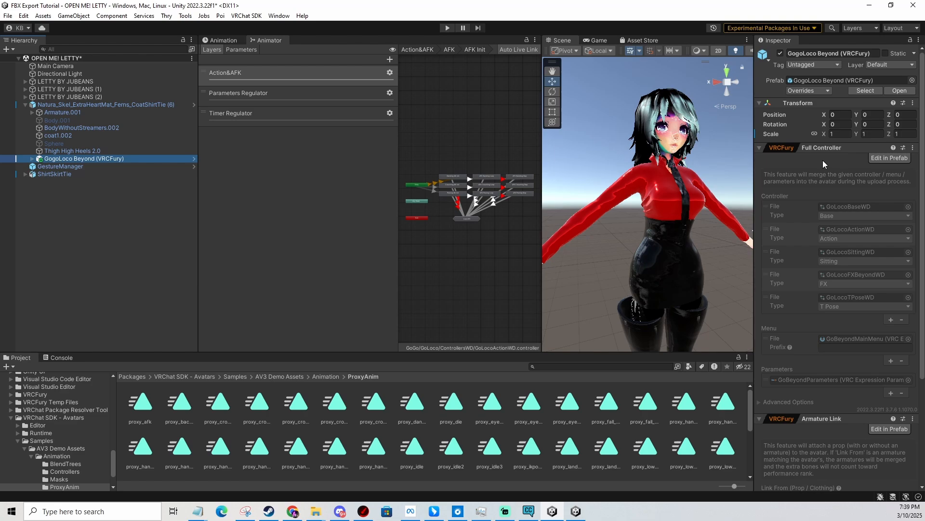
mouse_move(837, 233)
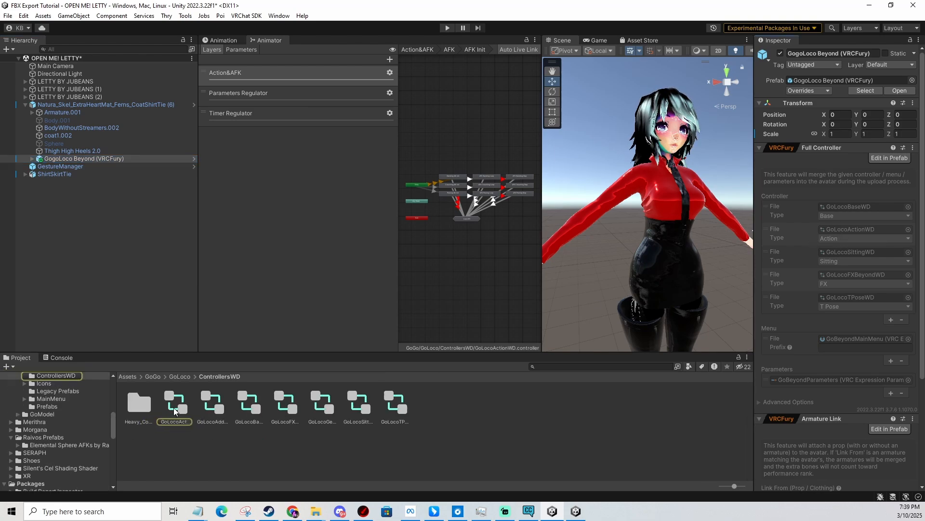
click(174, 401)
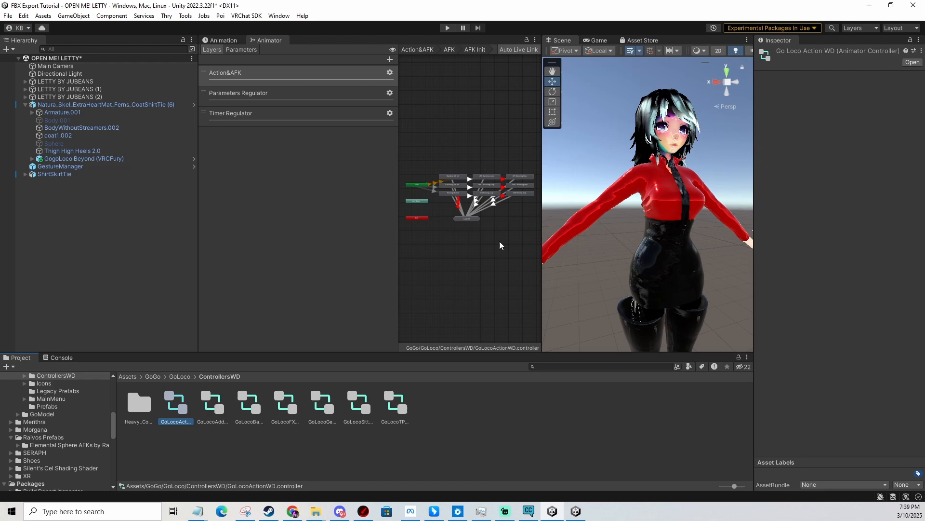
click(248, 401)
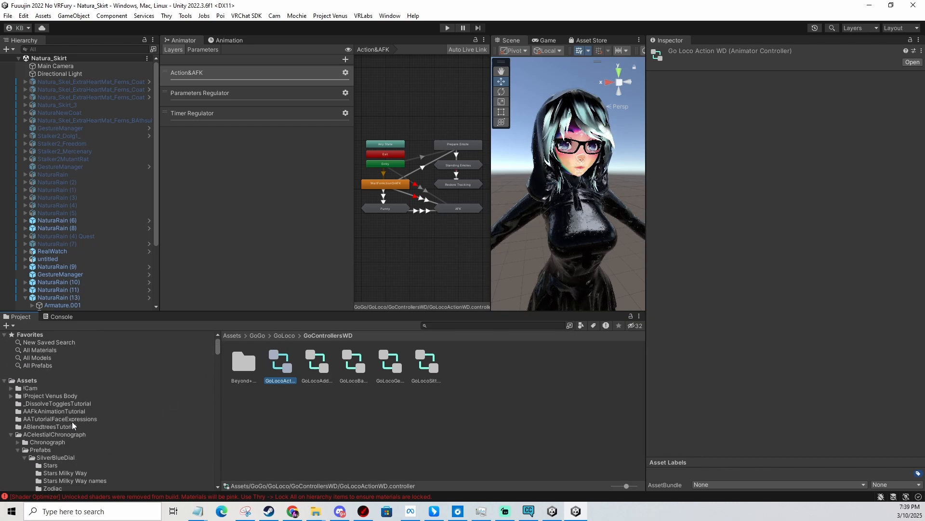
Preview the AFkScroll clip's motion from AAFkAnimationTutorial, then return to the controller.
click(54, 410)
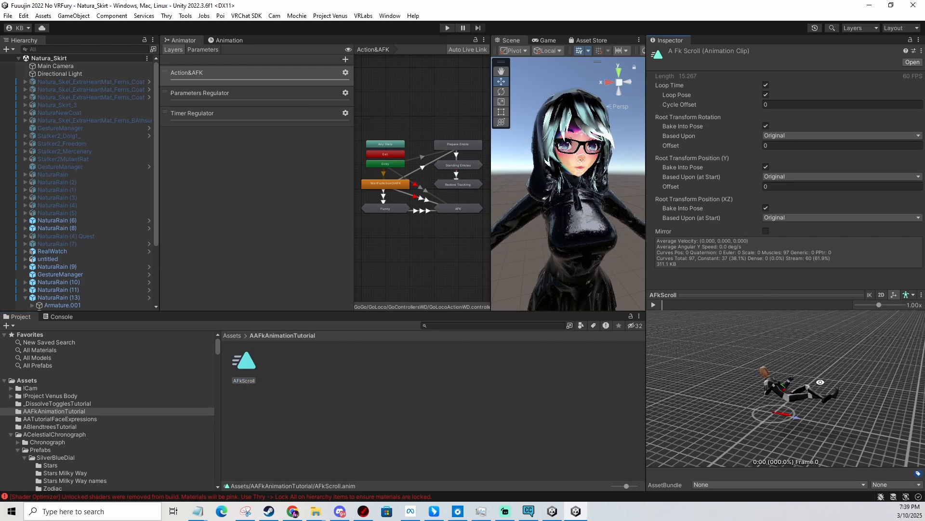
click(653, 305)
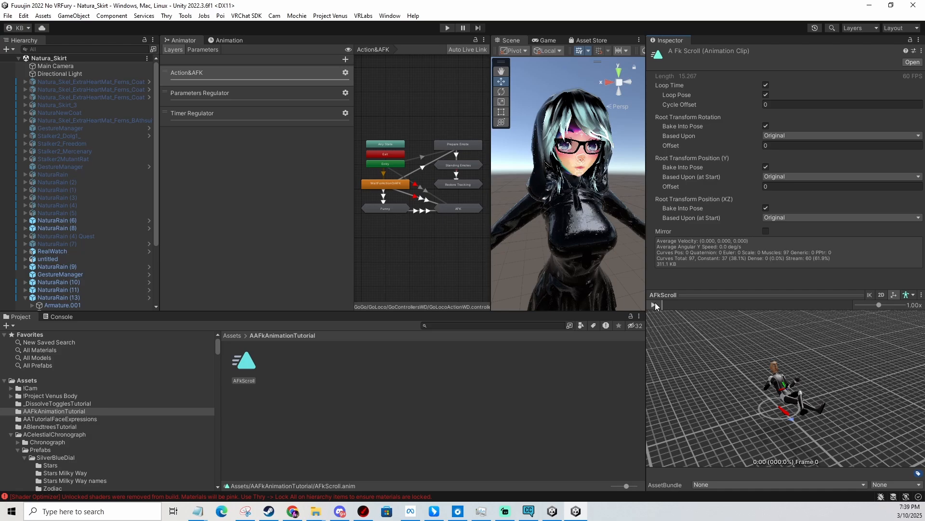
click(655, 305)
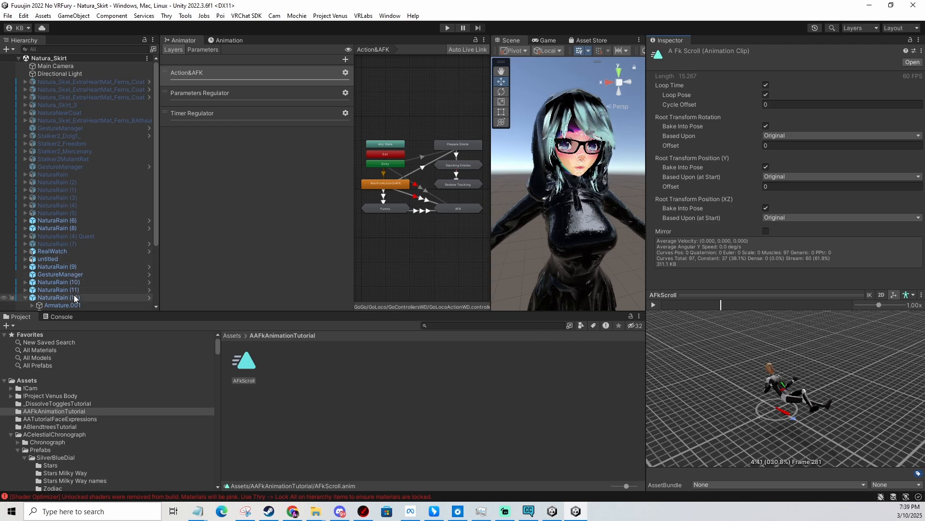
click(57, 297)
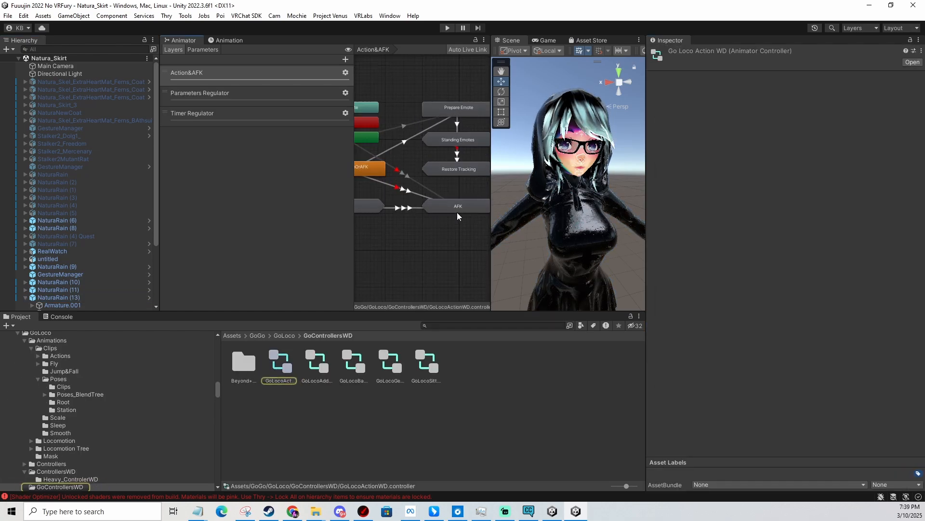
Enter the AFK sub-state machine and widen the graph to show the loop states.
double_click(457, 206)
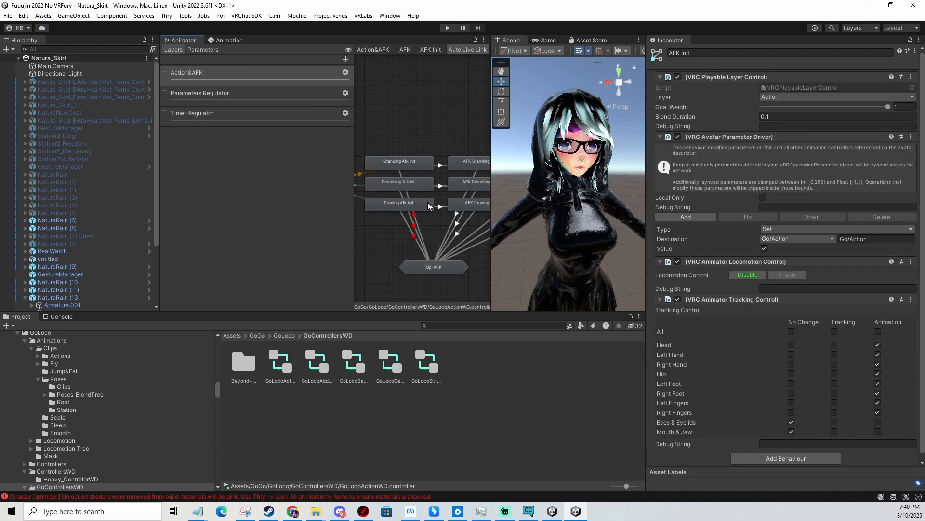
drag(492, 178, 520, 178)
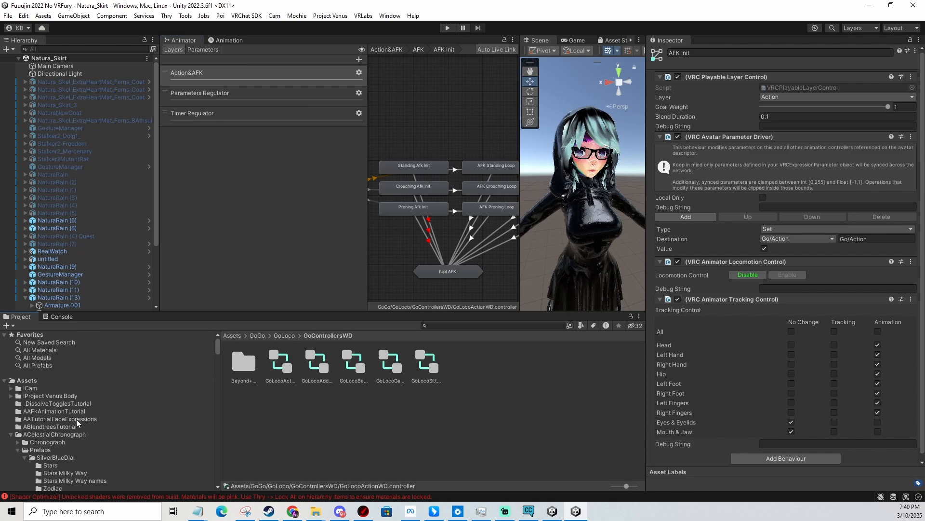
click(59, 419)
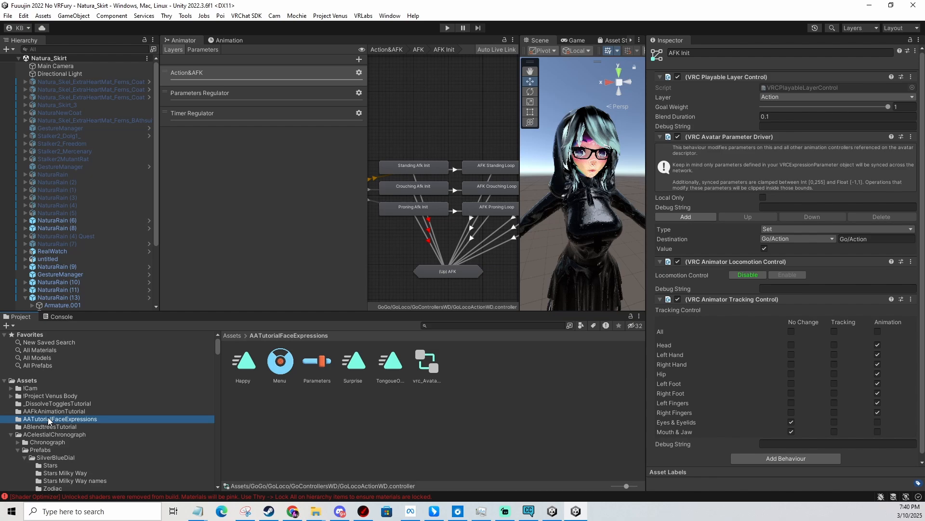
click(54, 411)
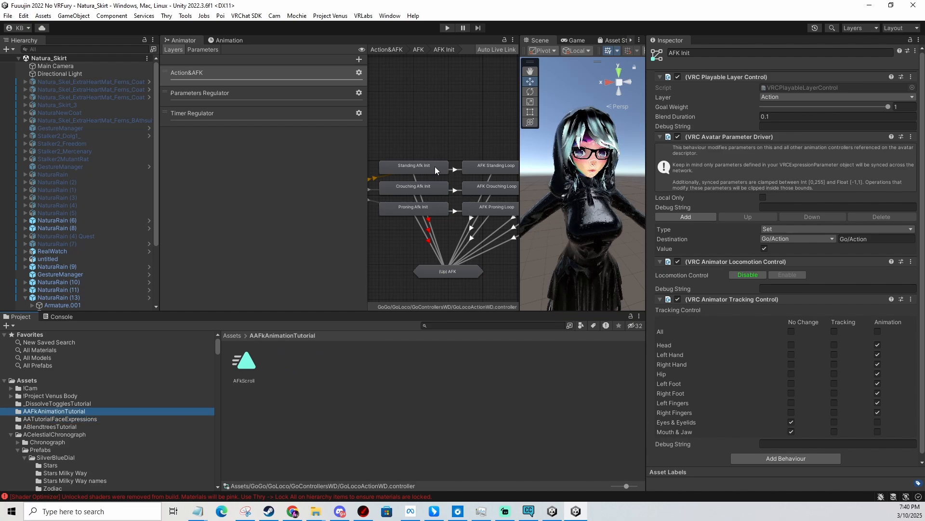
Inspect the AFK Crouching Loop and Standing Afk Init states and preview the go_init_afk clip.
click(494, 185)
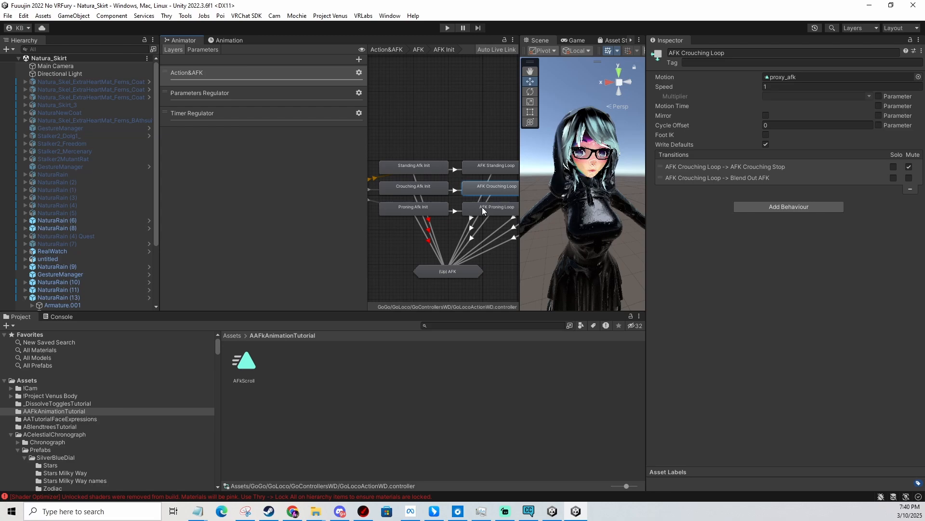
click(414, 164)
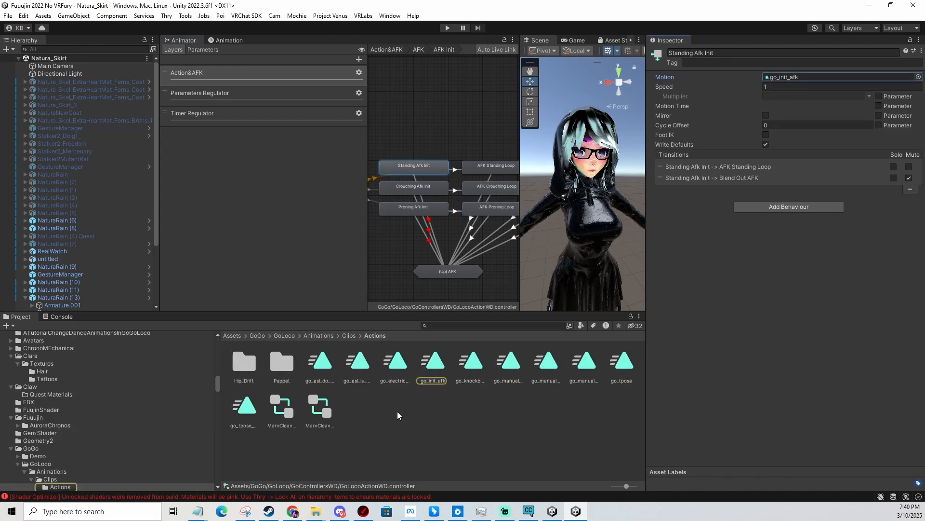
click(431, 360)
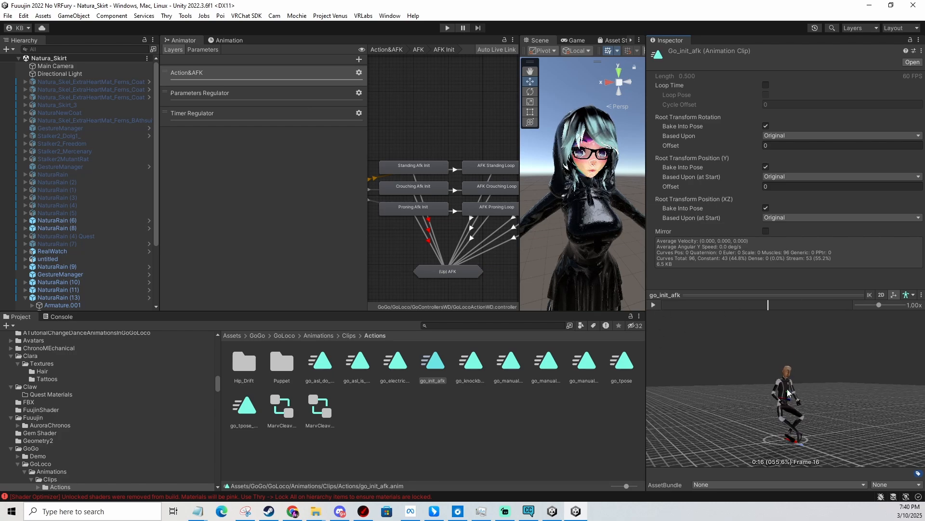
Verify AFkScroll on the standing, crouching and proning Init and Loop states, then select the standing transition.
click(413, 164)
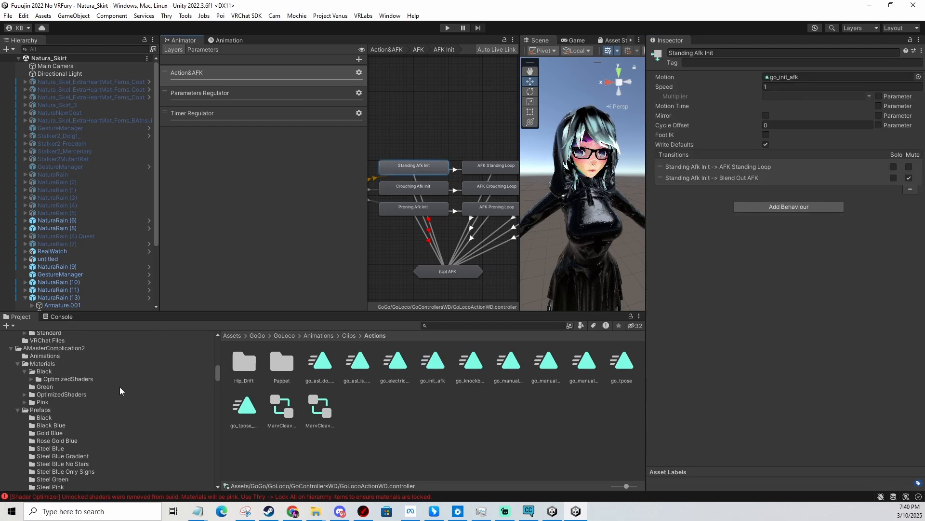
scroll(down, 3)
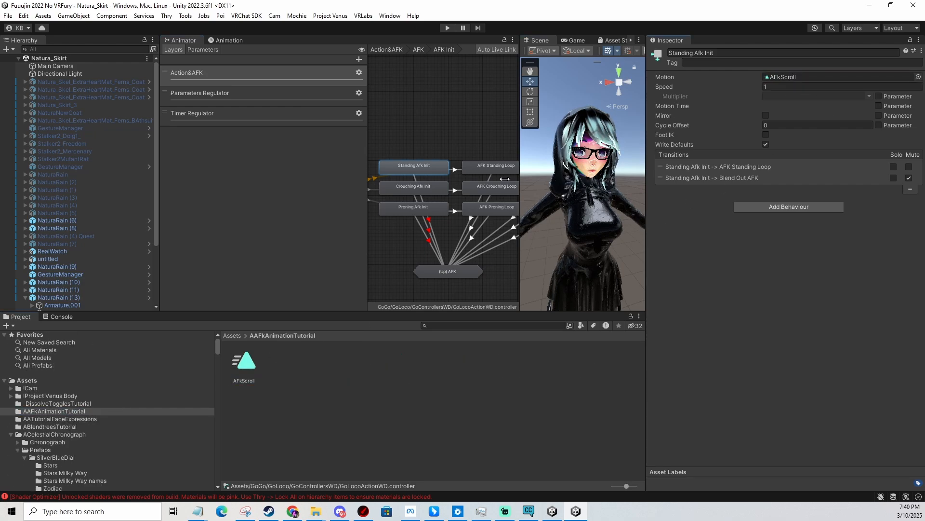
click(413, 186)
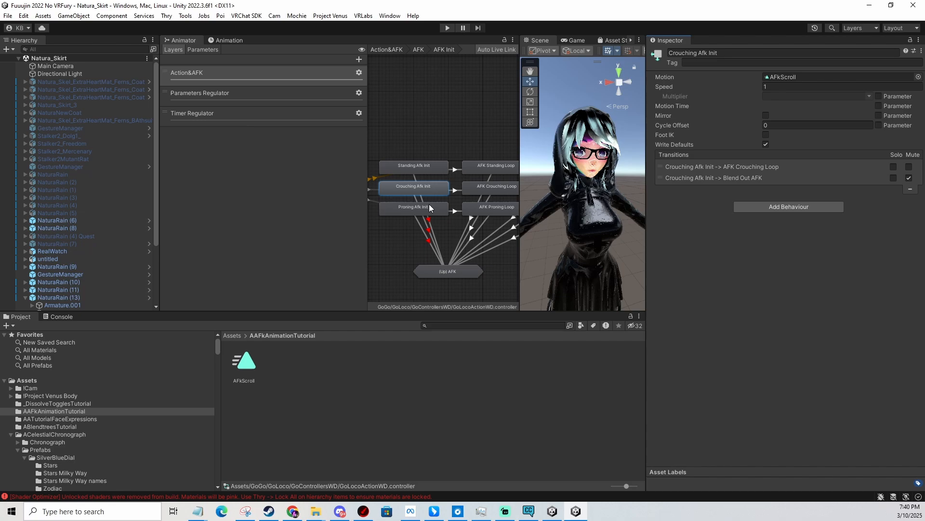
click(413, 207)
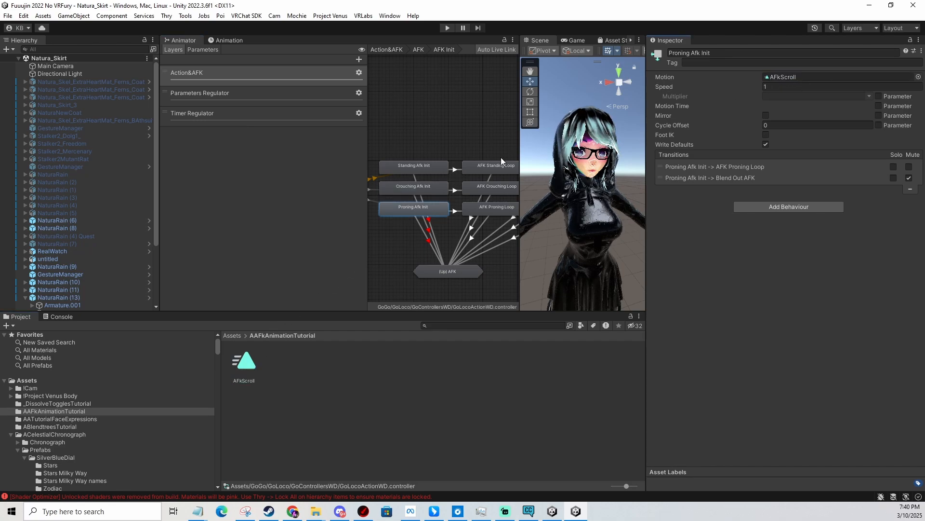
click(494, 165)
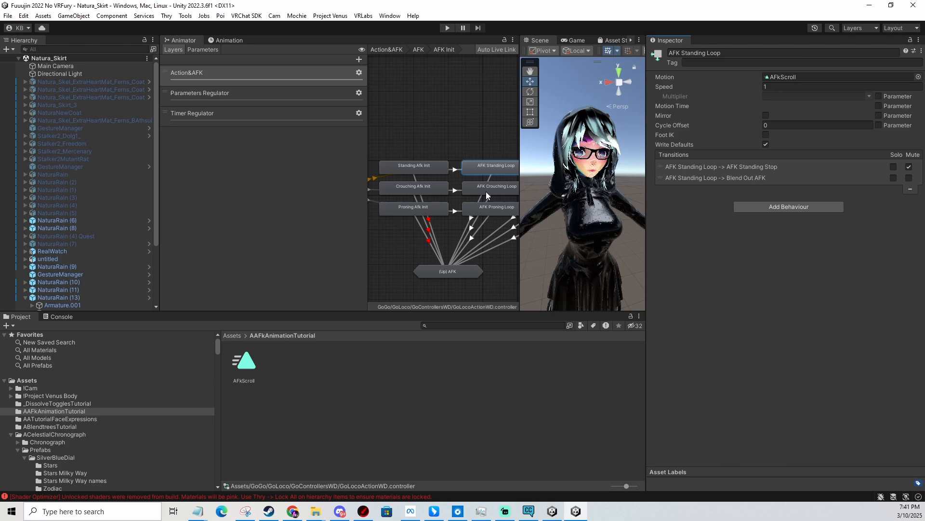
click(495, 186)
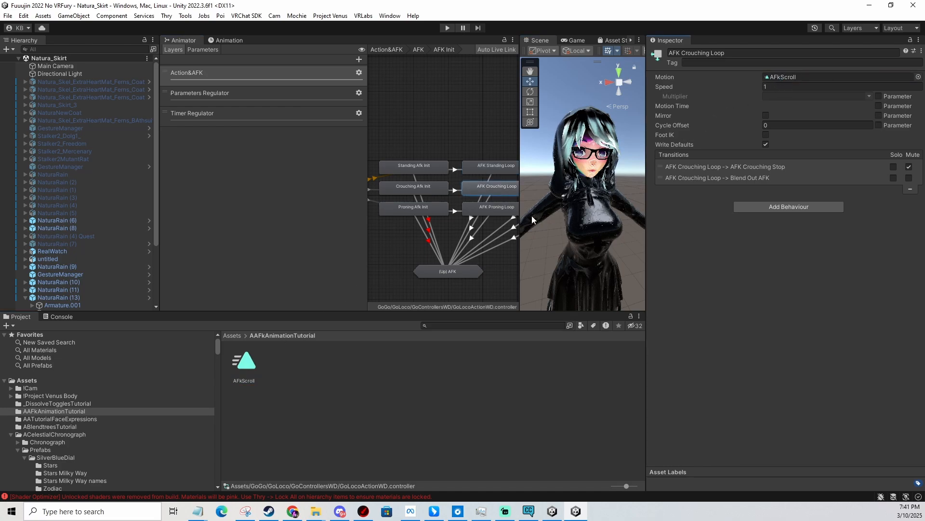
click(495, 206)
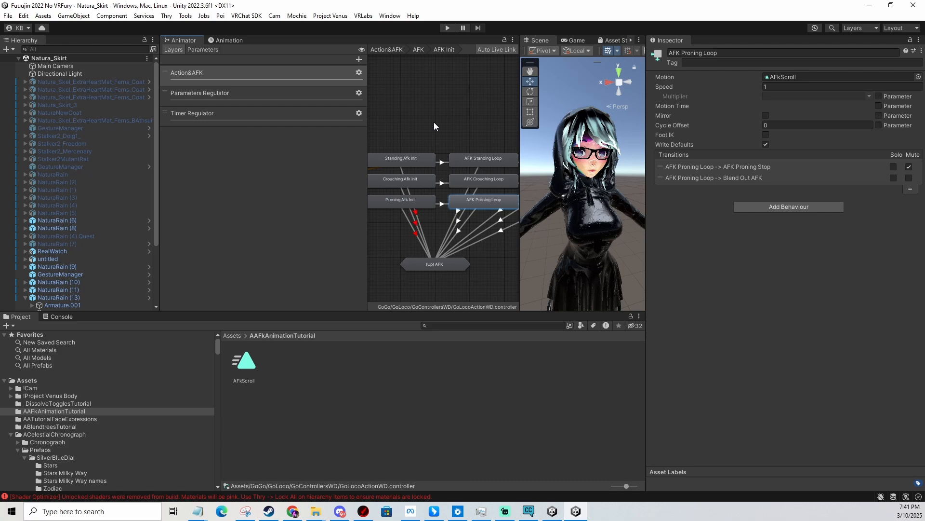
click(445, 160)
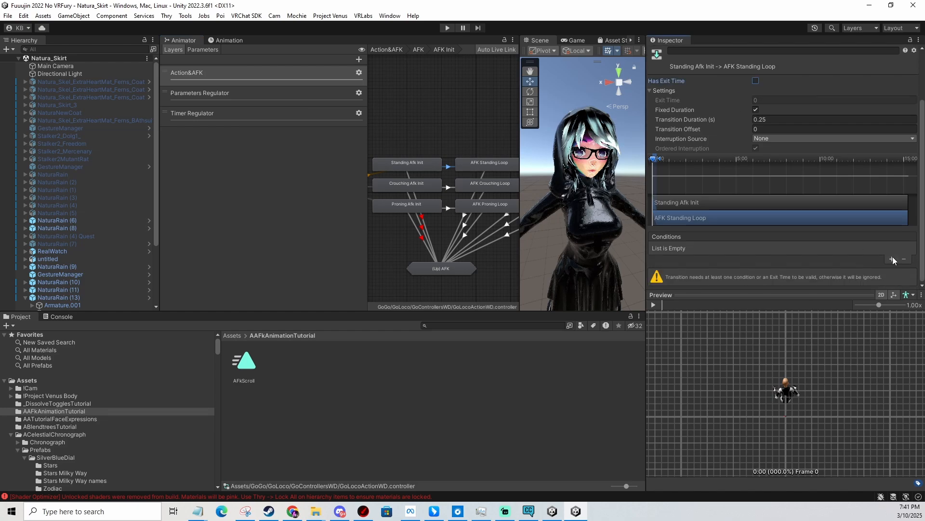
Add an AFK = true condition to each of the three Afk Init → AFK Loop transitions.
click(893, 259)
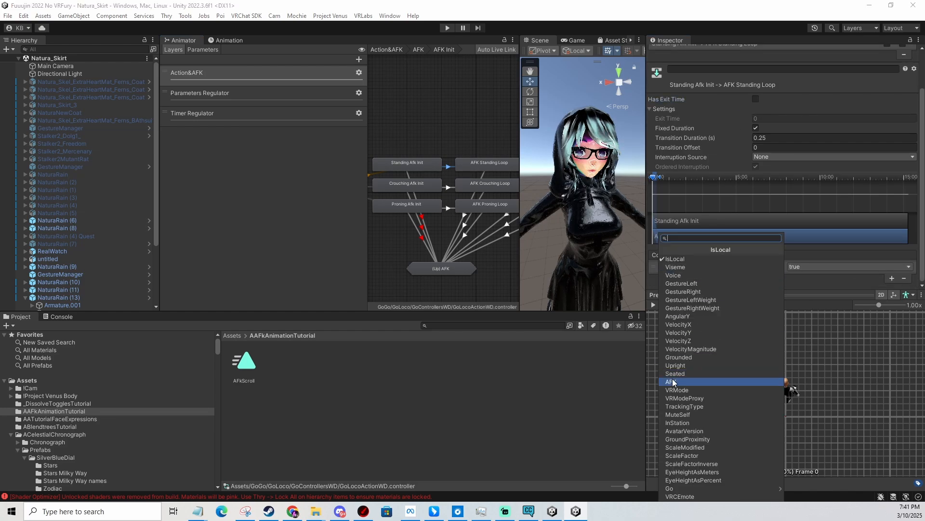
click(669, 382)
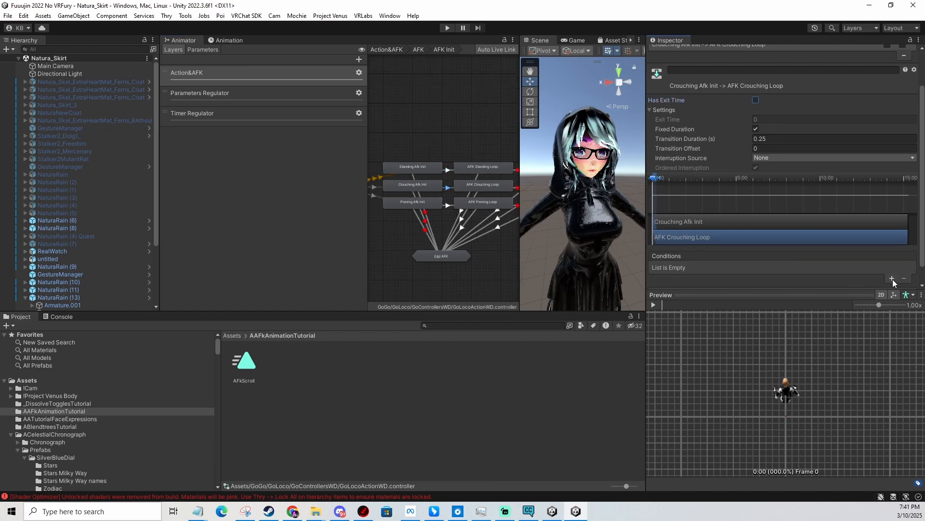
click(892, 277)
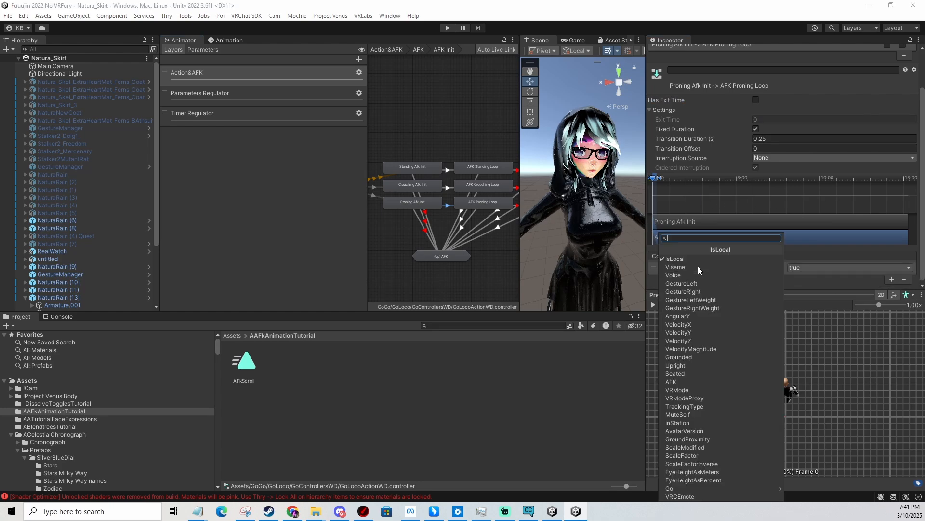
click(671, 382)
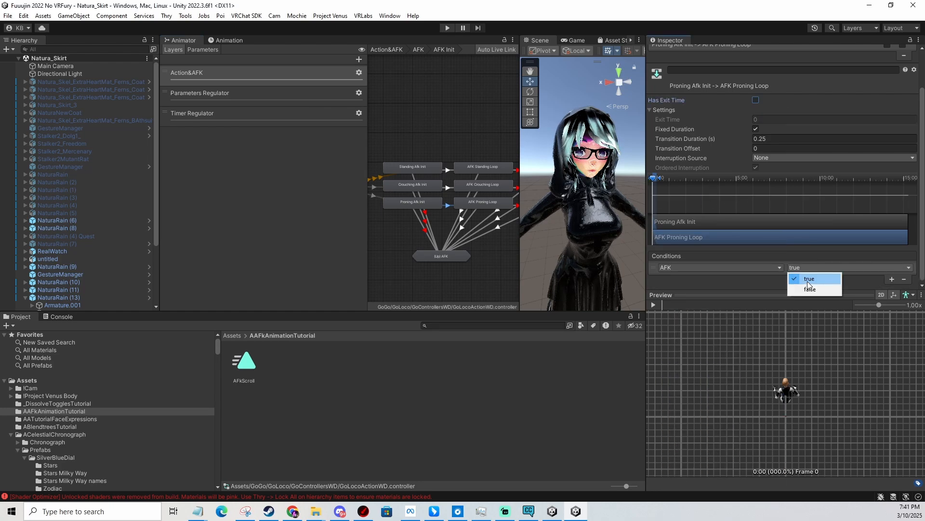
click(809, 288)
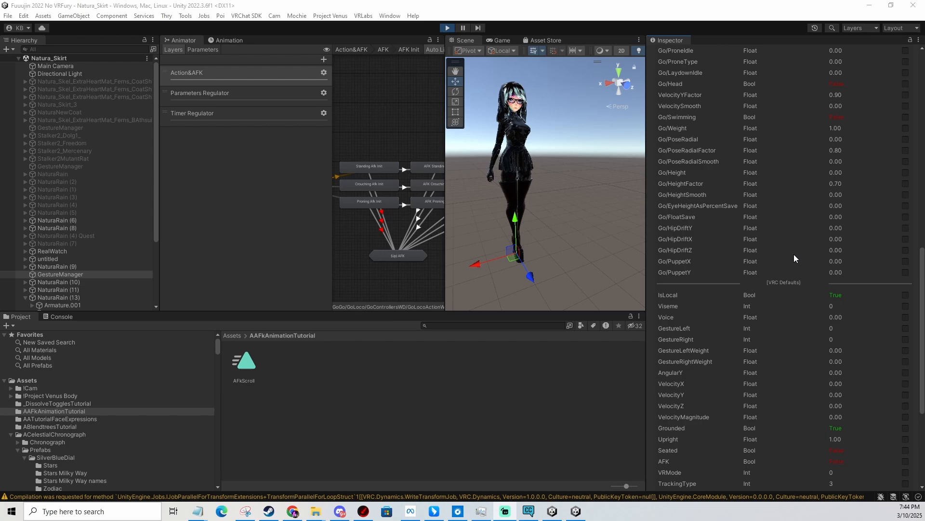
Show Gesture Manager's debug parameter list and scroll to the AFK parameter (false).
click(60, 274)
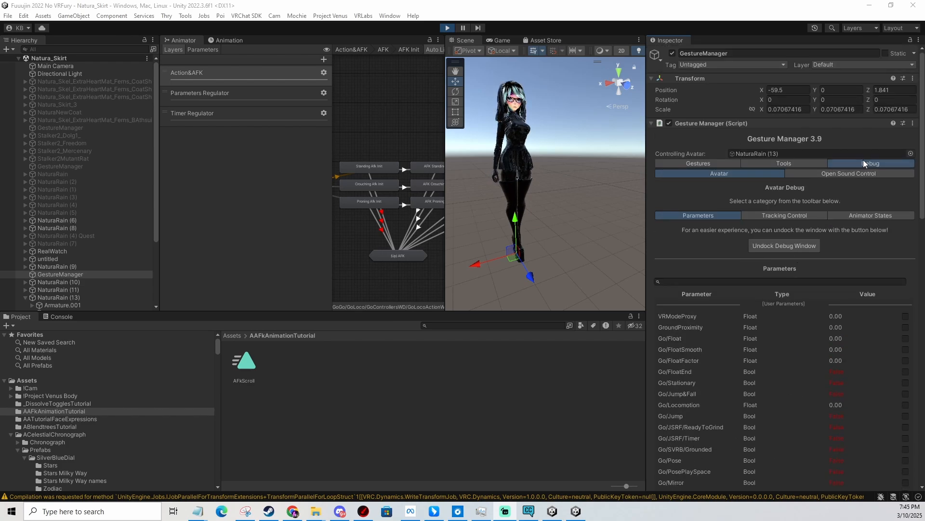
scroll(down, 3)
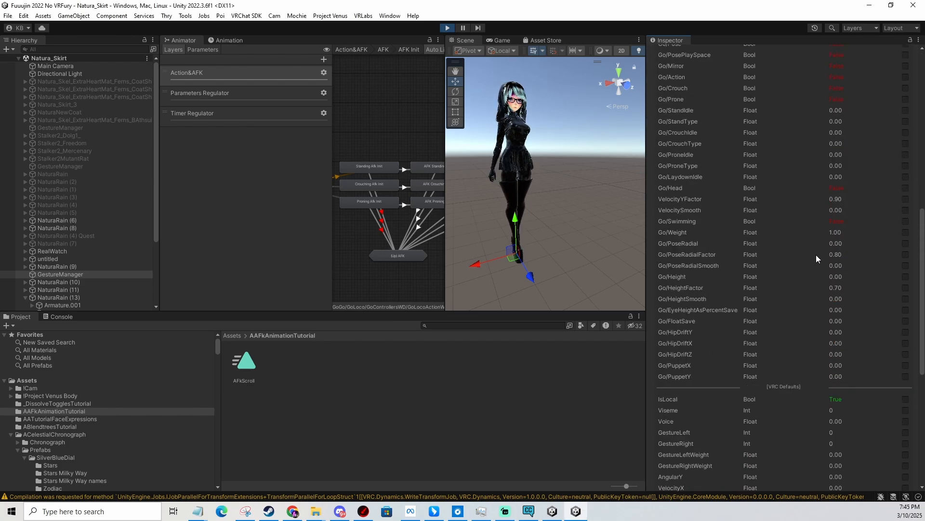
scroll(down, 3)
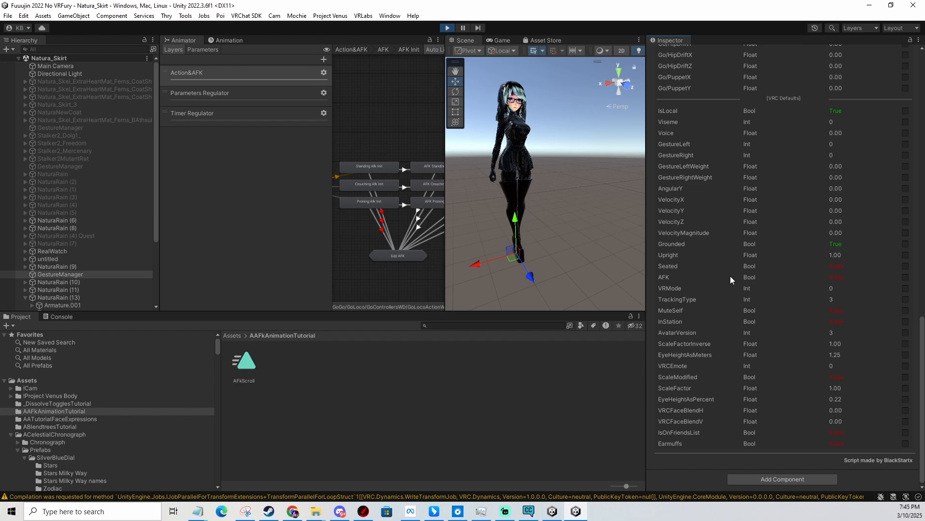